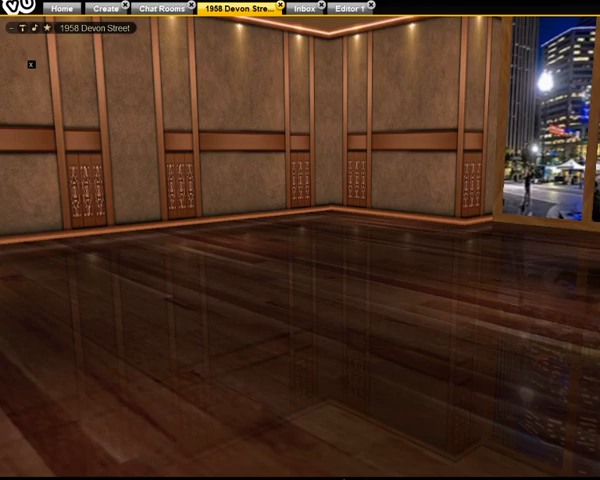
# Step: Bring the bathroom room mesh into the room editor with its Materials panel showing
pyautogui.click(348, 8)
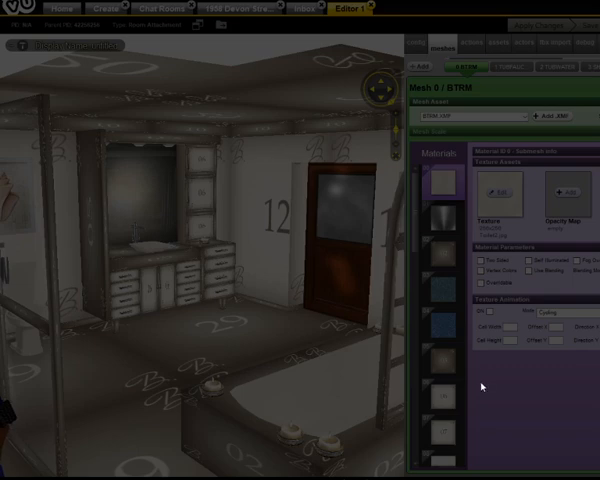
pyautogui.moveTo(494, 386)
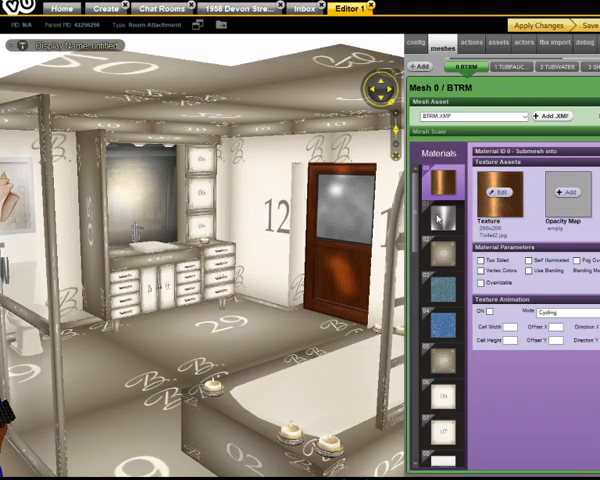
# Step: Texture the first few numbered material slots of the bathroom mesh, one slot at a time
pyautogui.click(440, 210)
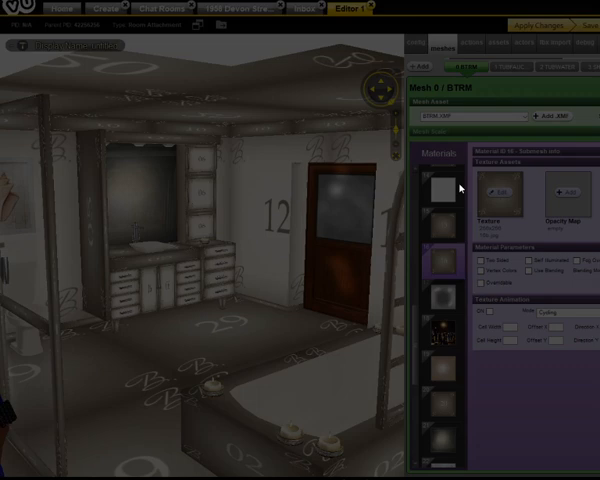
pyautogui.moveTo(516, 412)
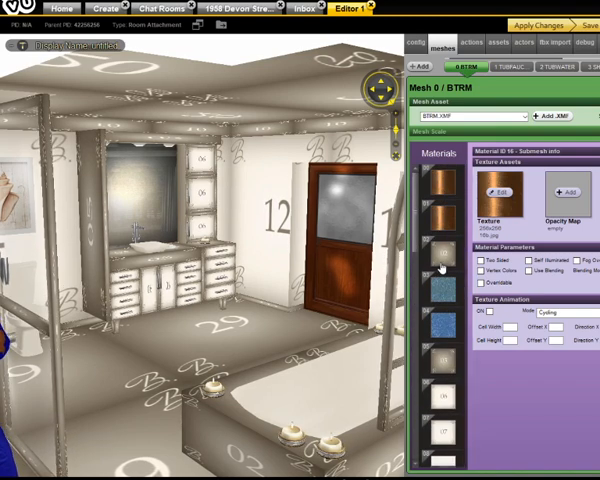
pyautogui.click(440, 258)
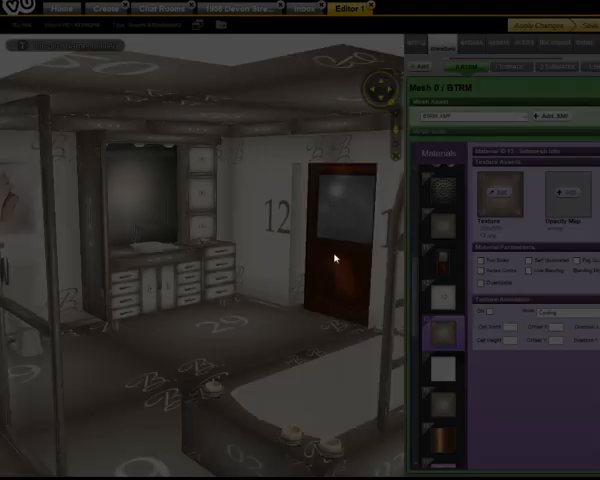
pyautogui.moveTo(522, 408)
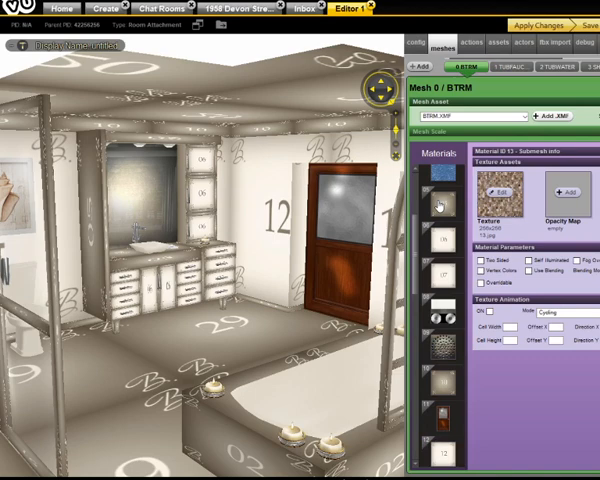
pyautogui.click(432, 204)
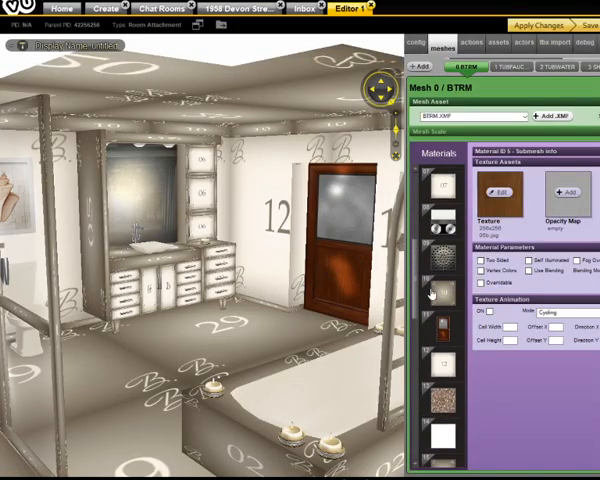
pyautogui.click(440, 292)
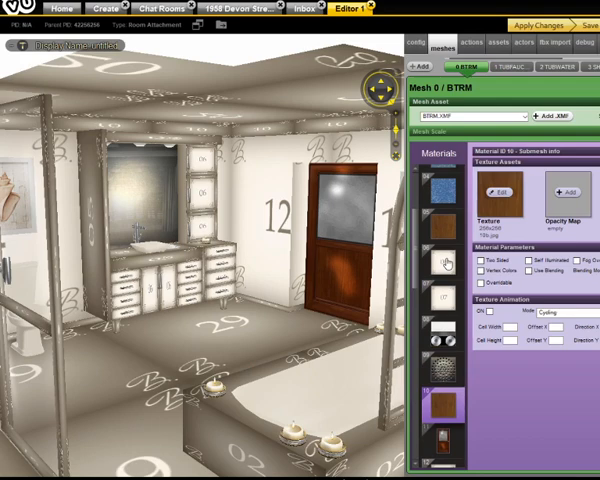
# Step: Move down the Materials list and texture the next slot, which shows a light-fixture texture
pyautogui.scroll(-3)
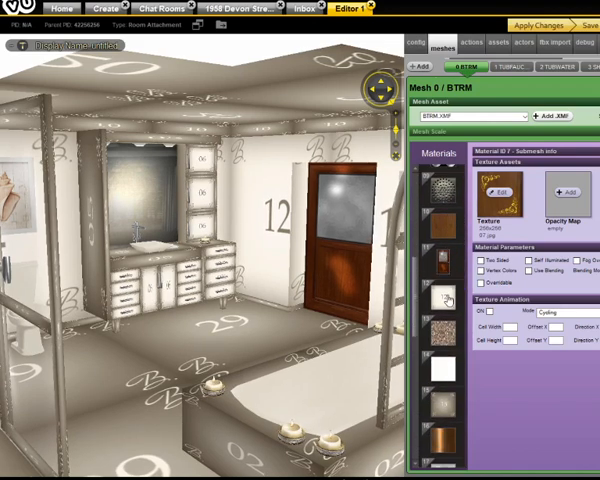
pyautogui.click(444, 296)
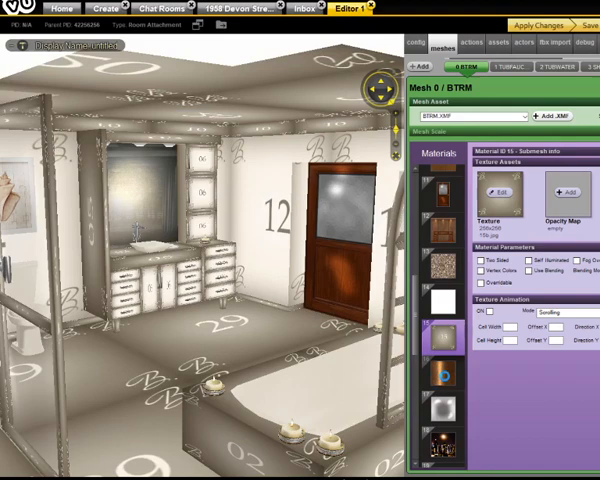
pyautogui.scroll(-3)
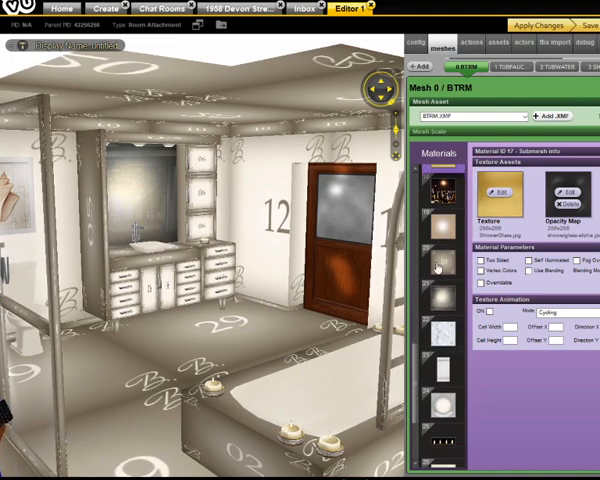
# Step: Load textures for two more of the remaining numbered material slots
pyautogui.click(432, 264)
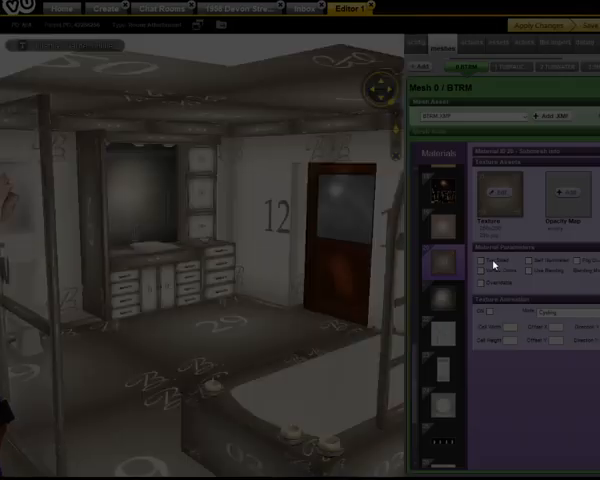
pyautogui.moveTo(498, 408)
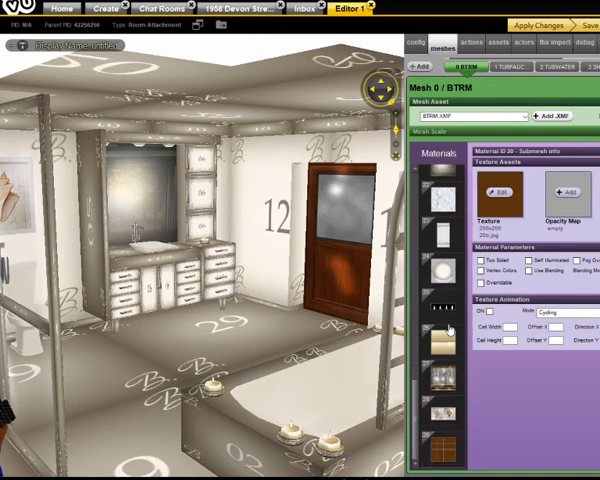
pyautogui.click(444, 384)
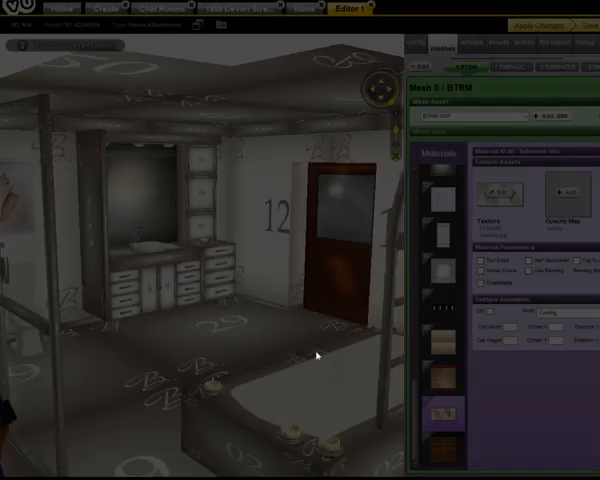
pyautogui.moveTo(196, 270)
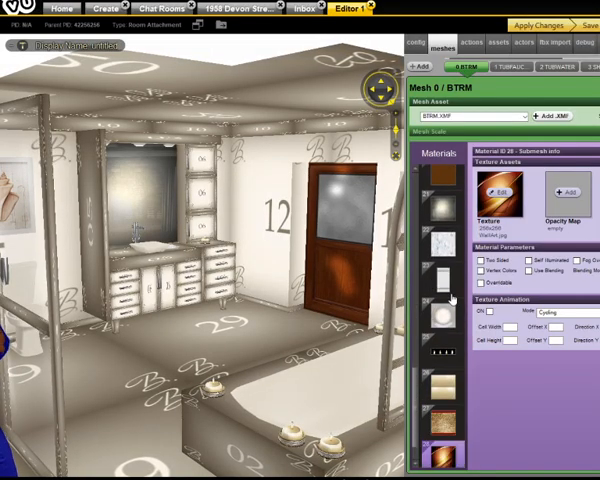
pyautogui.click(430, 256)
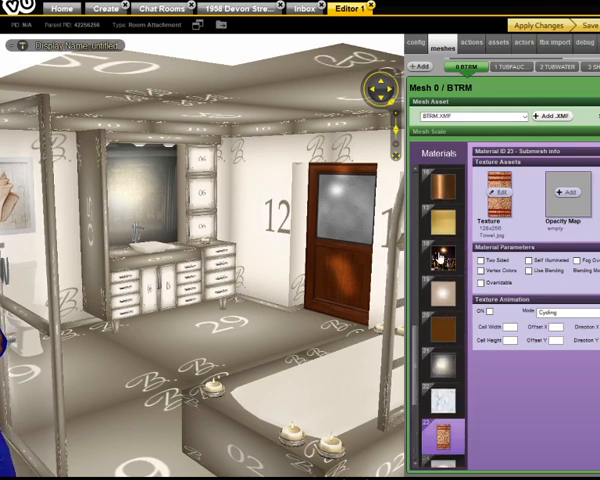
pyautogui.click(440, 264)
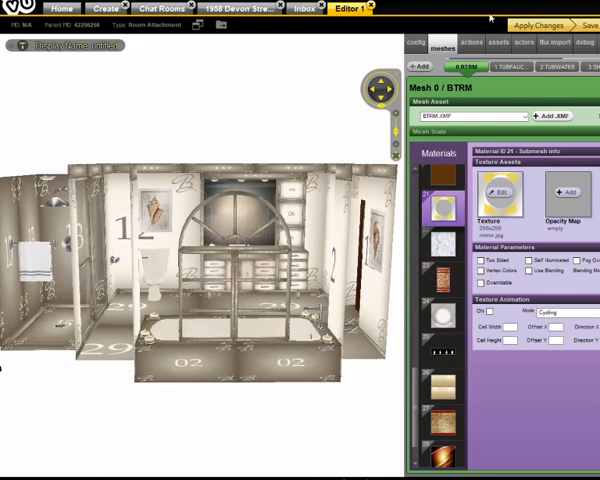
# Step: Apply the material changes so the room reloads with wood floors and stone walls, then resume editing
pyautogui.click(536, 24)
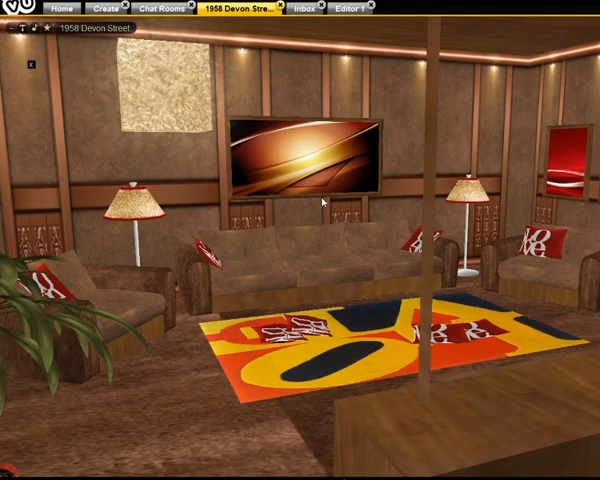
pyautogui.click(348, 8)
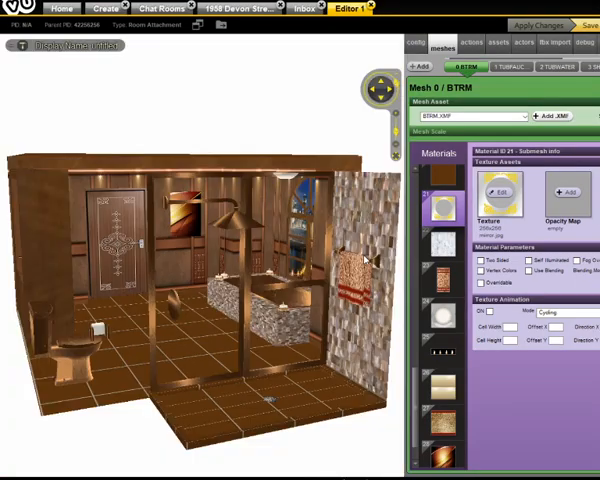